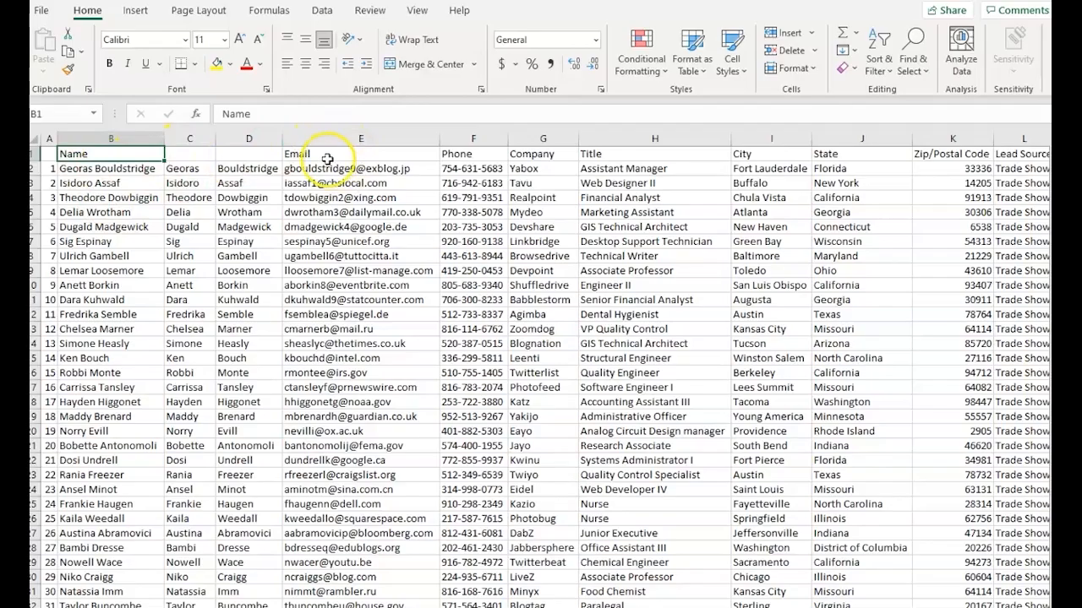
Step: Switch from the Excel leads spreadsheet to the Salesforce dashboard in the browser
left_click(361, 139)
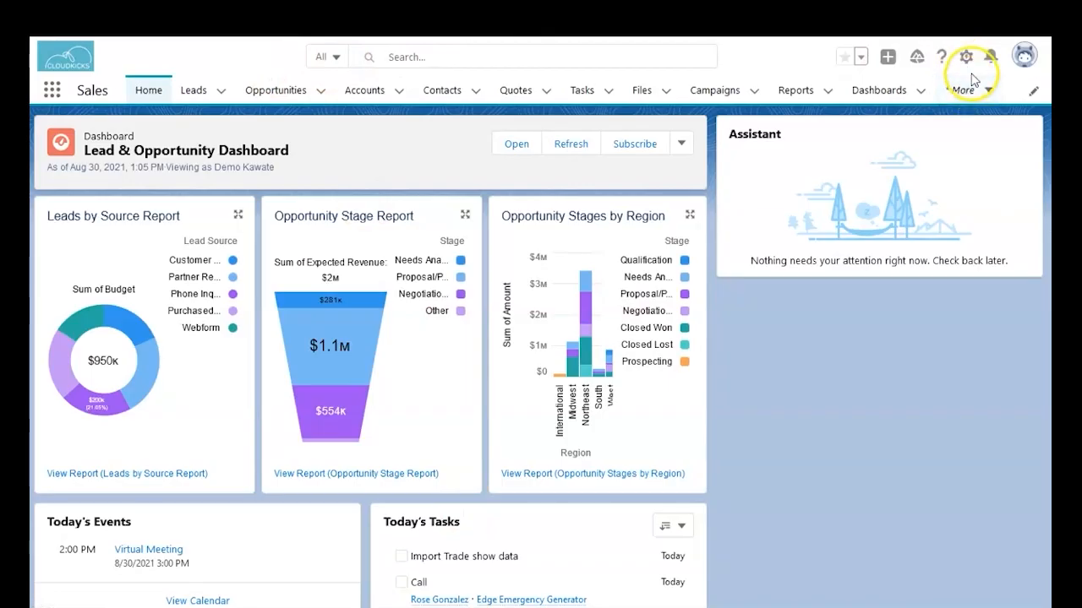
Step: Reach the Data Import Wizard page via Setup's Quick Find search for 'da'
left_click(965, 58)
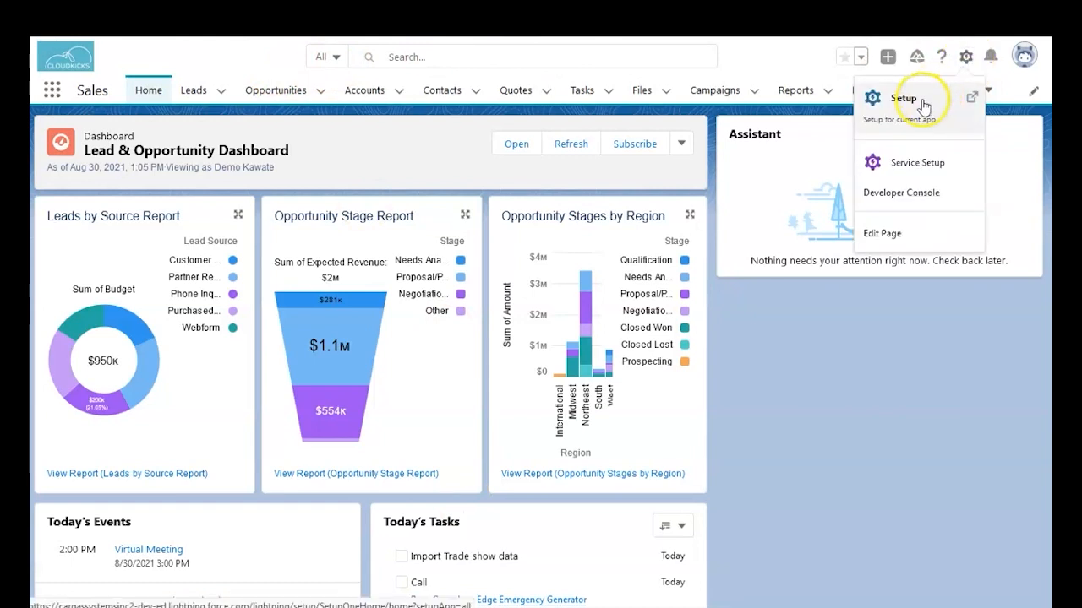
left_click(902, 98)
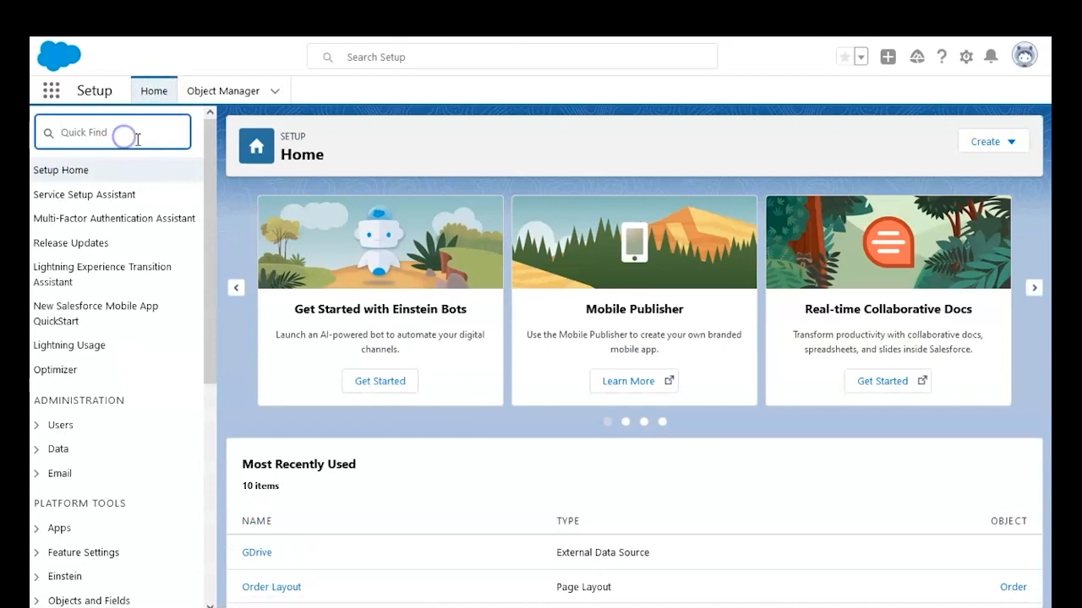
type("data im")
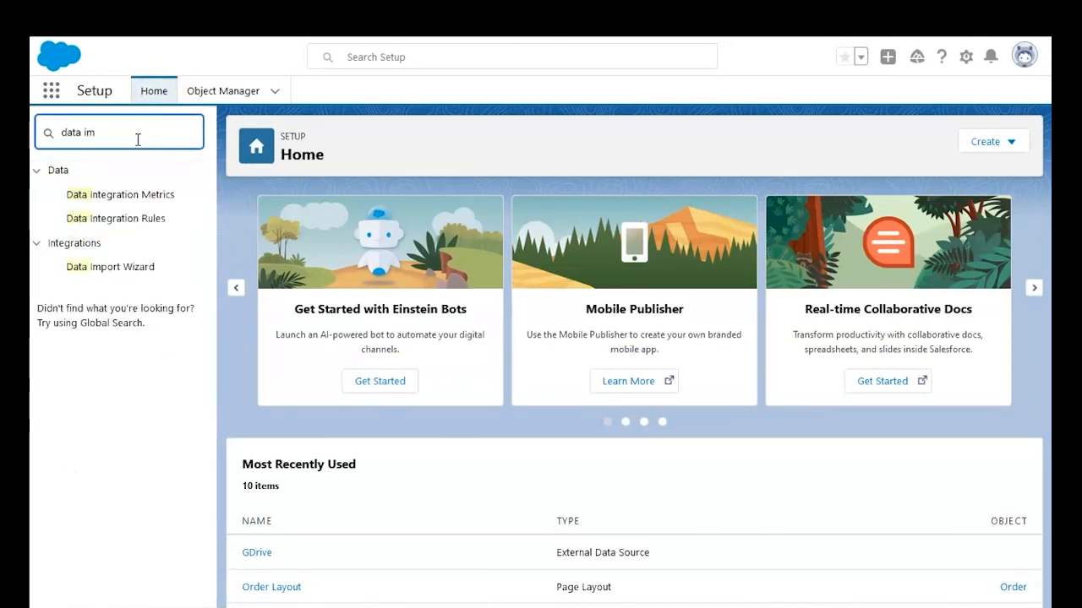
left_click(110, 194)
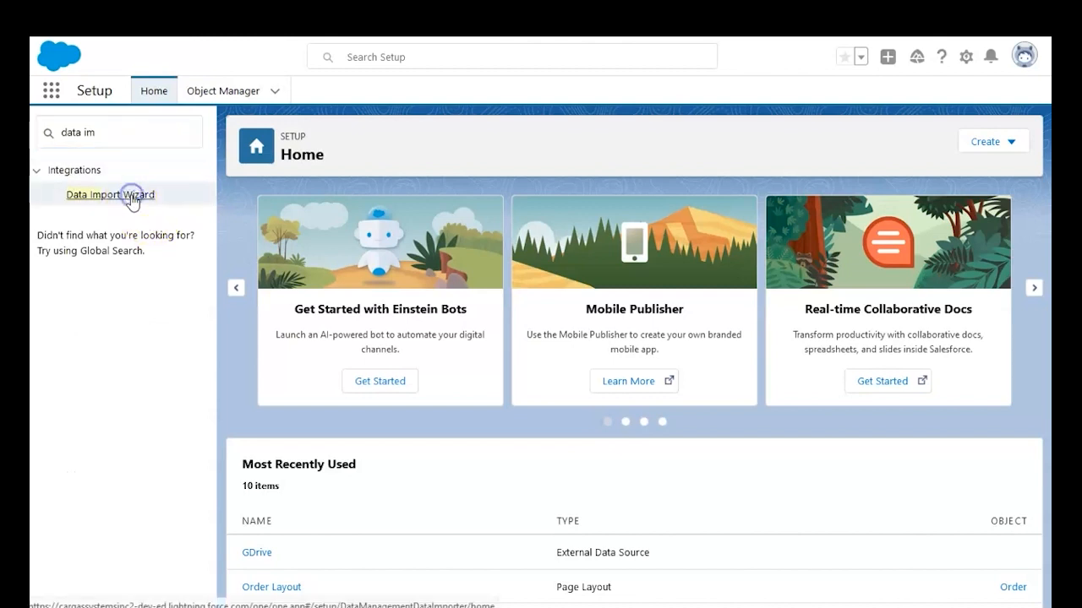
left_click(110, 194)
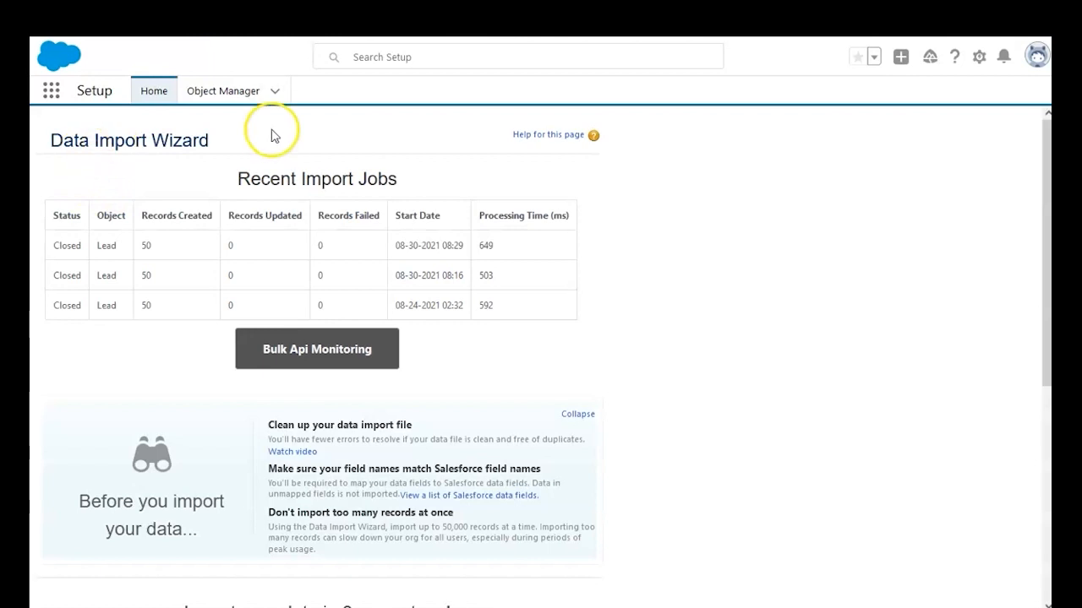
mouse_move(233, 203)
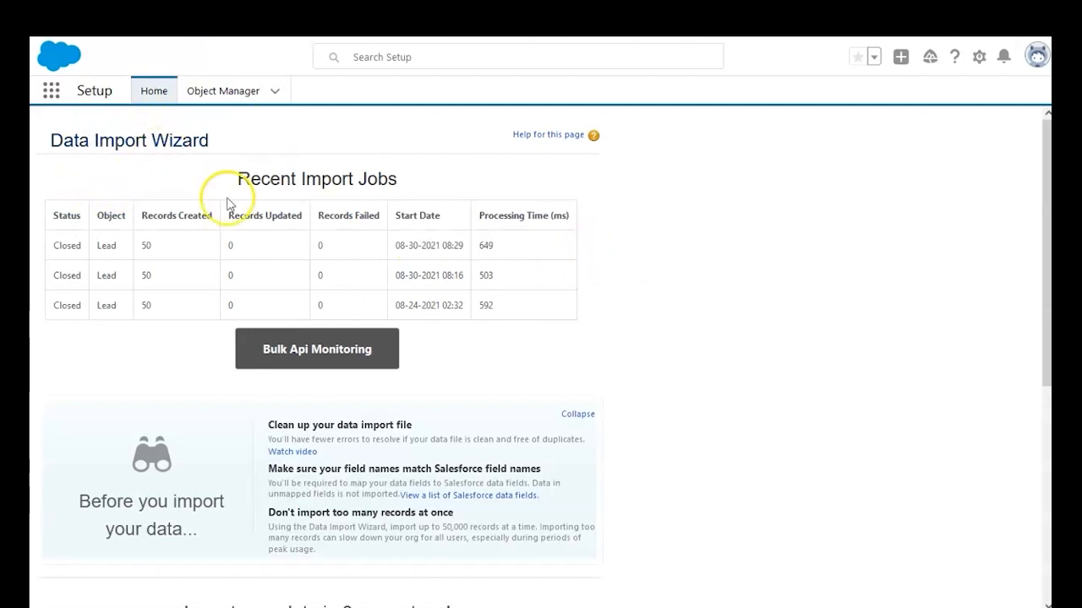
Step: Launch the import wizard at its Choose data step
scroll("down", 3)
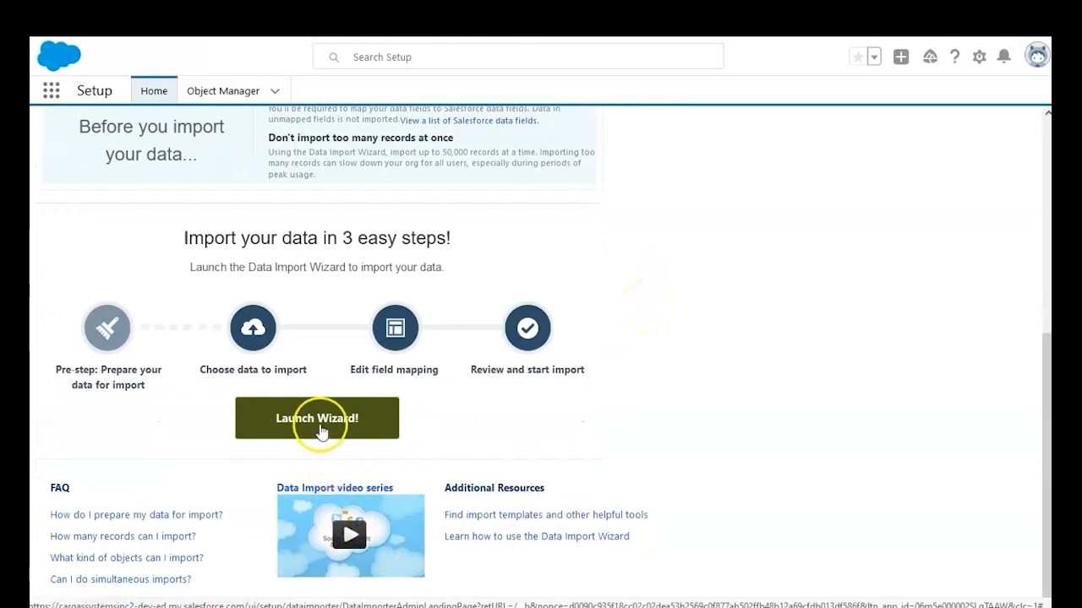
left_click(317, 419)
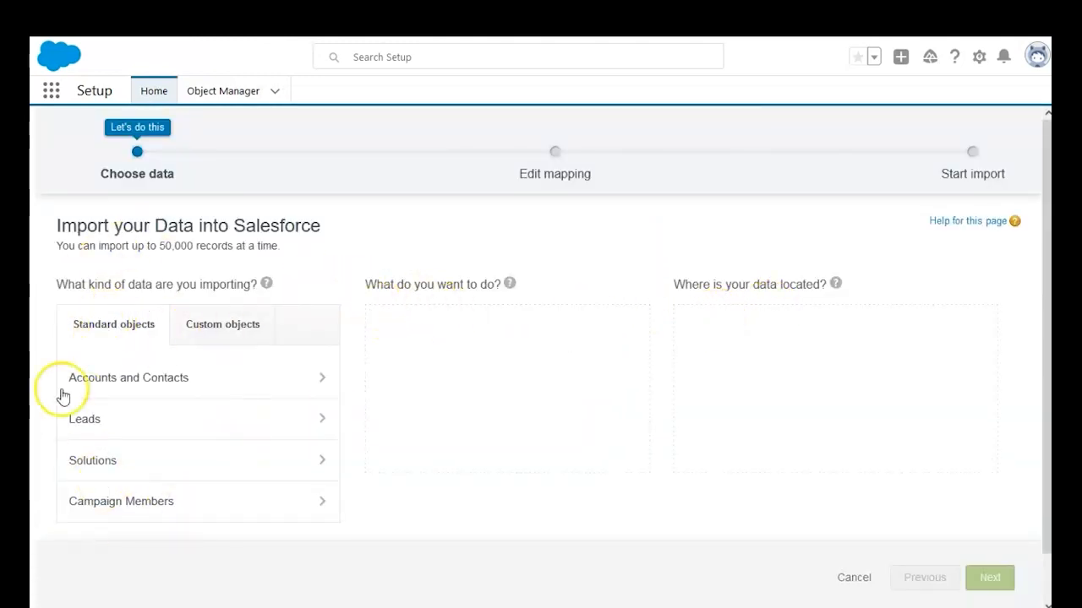
mouse_move(81, 426)
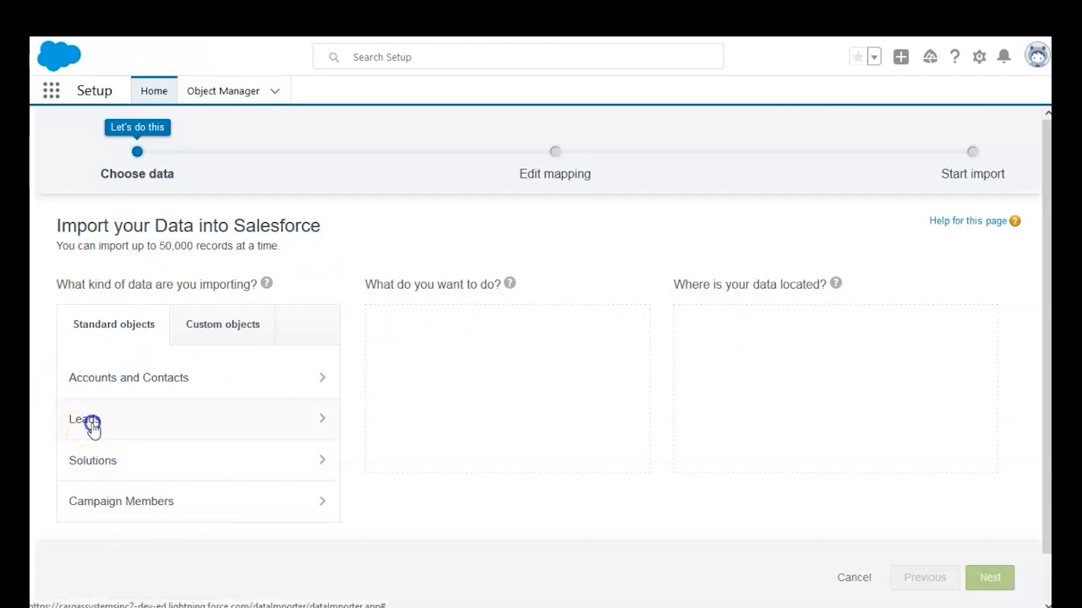
Step: Import Leads as new records from a CSV source and bring up the file chooser
left_click(85, 419)
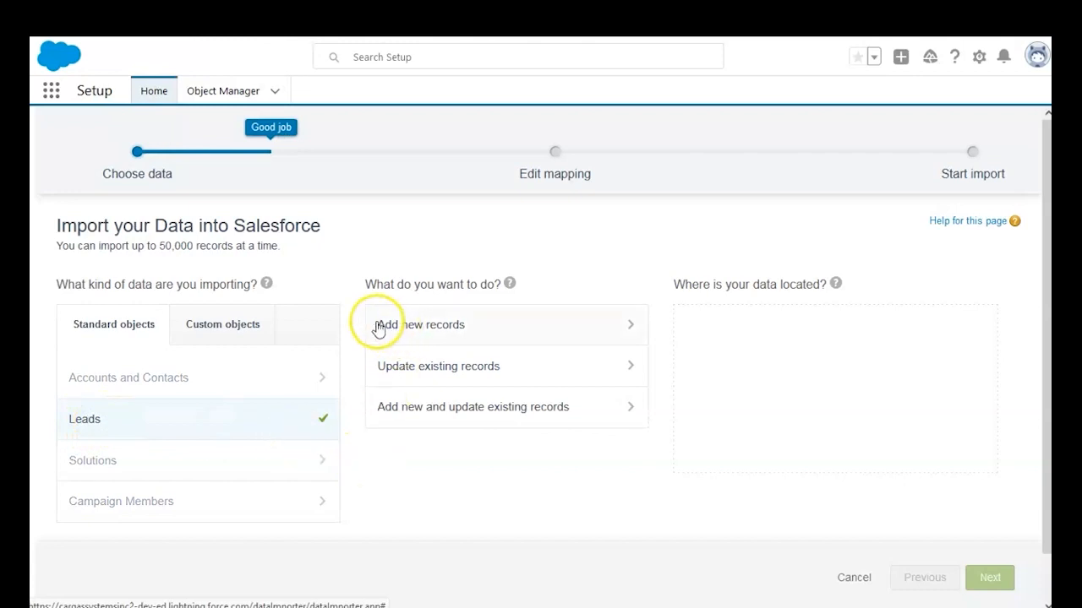
mouse_move(448, 412)
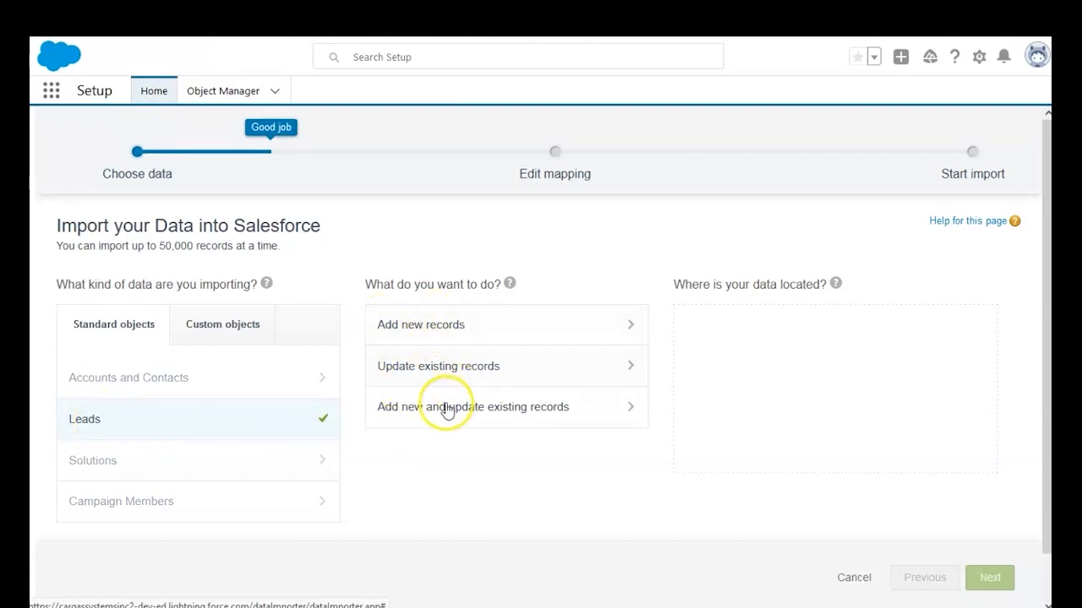
left_click(419, 325)
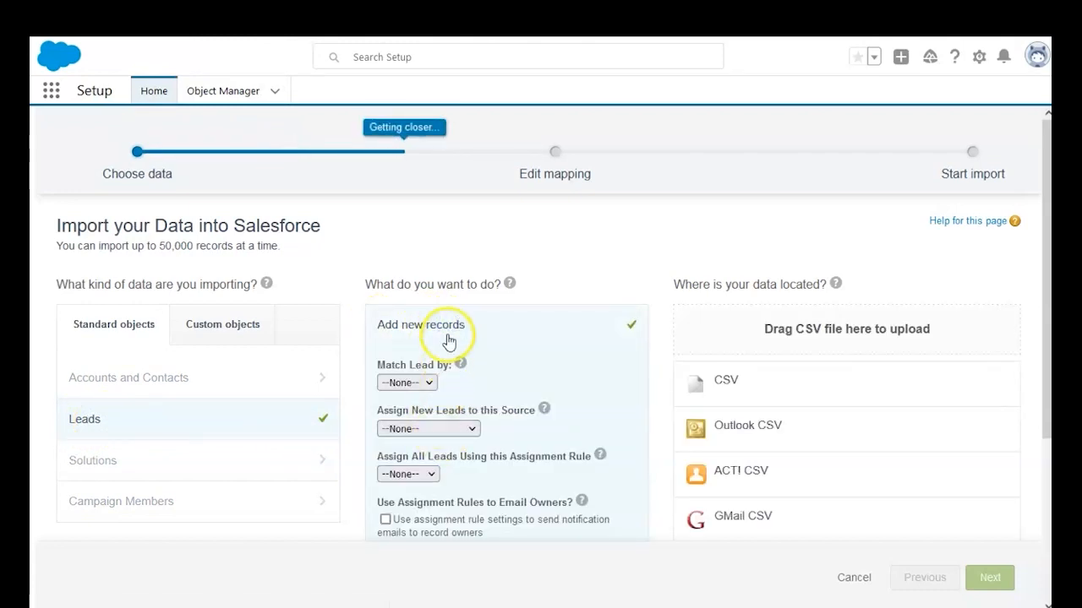
mouse_move(692, 390)
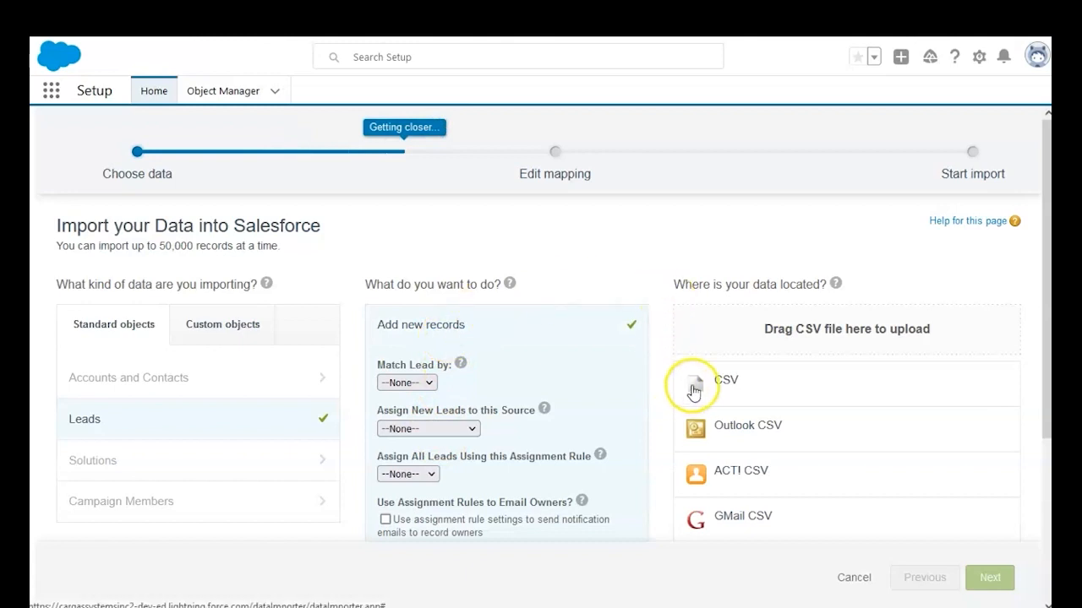
left_click(725, 378)
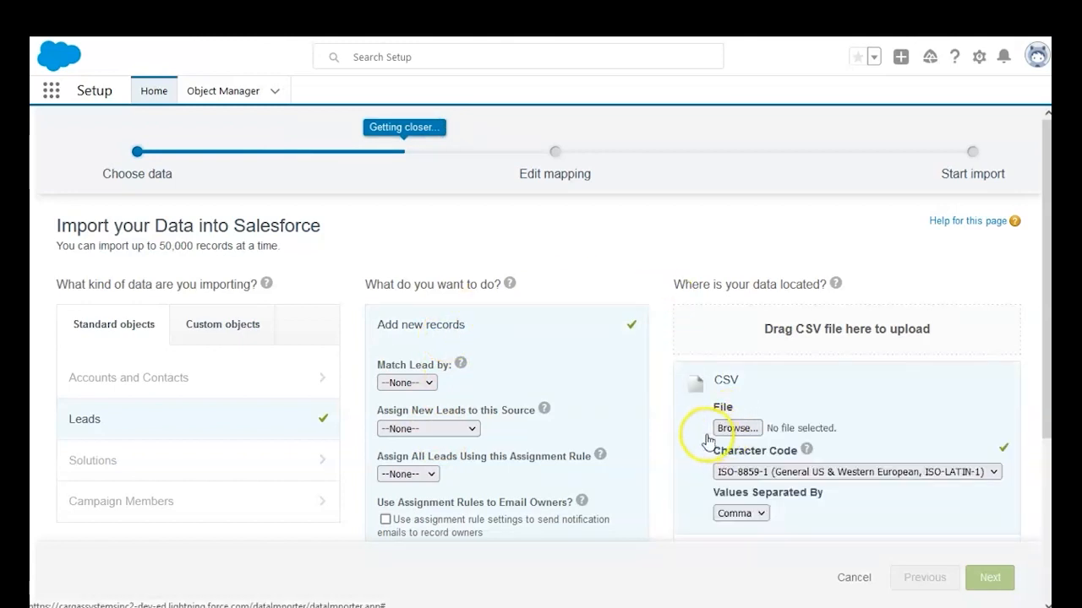
left_click(737, 427)
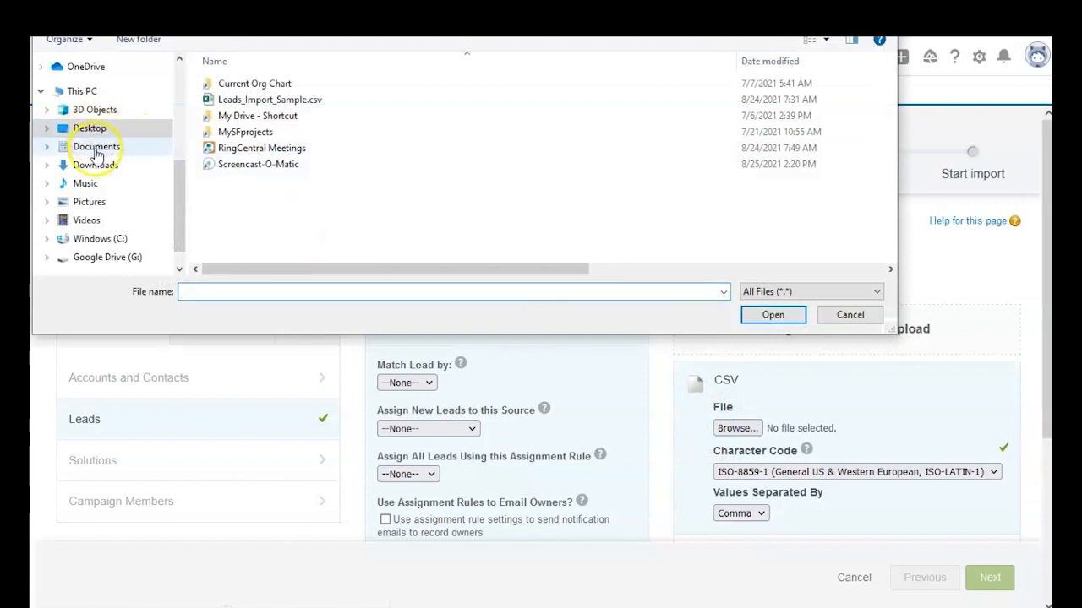
Step: Attach Leads_Import_Sample.csv from the Desktop and continue to field mapping
left_click(269, 98)
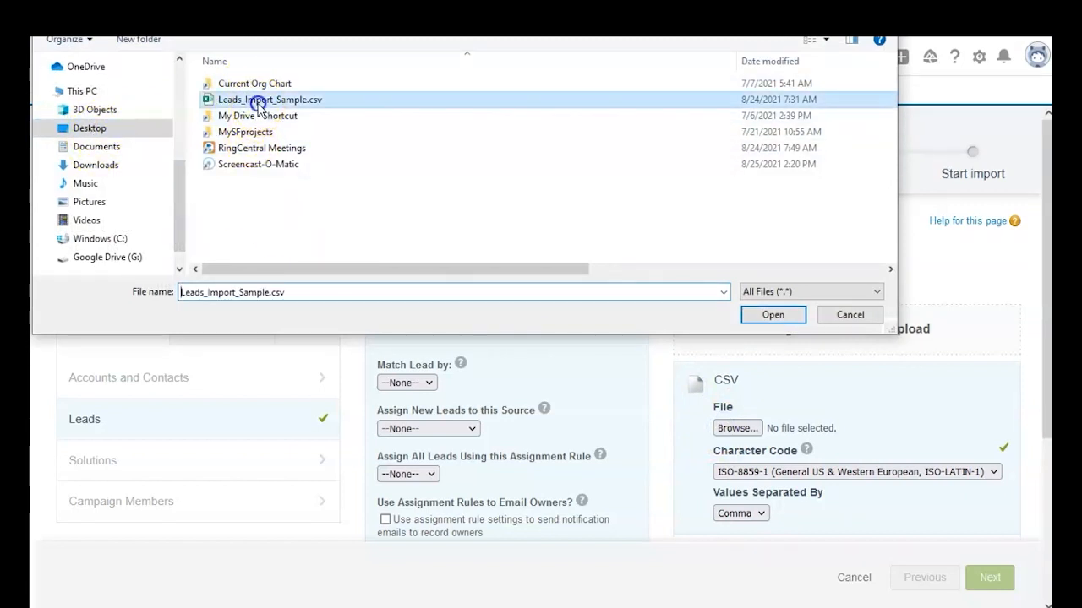
left_click(770, 314)
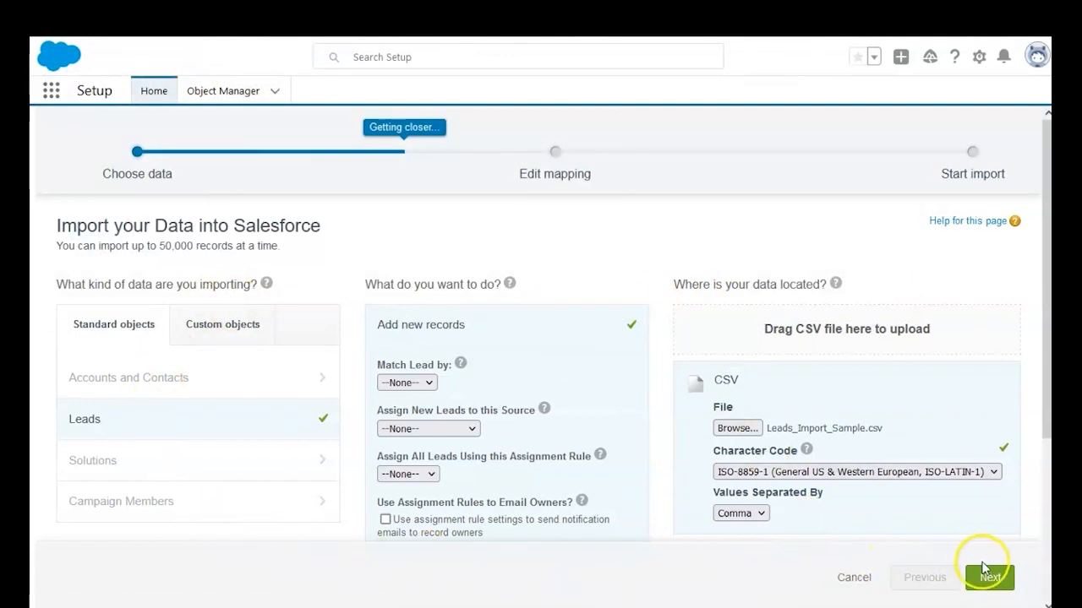
left_click(989, 578)
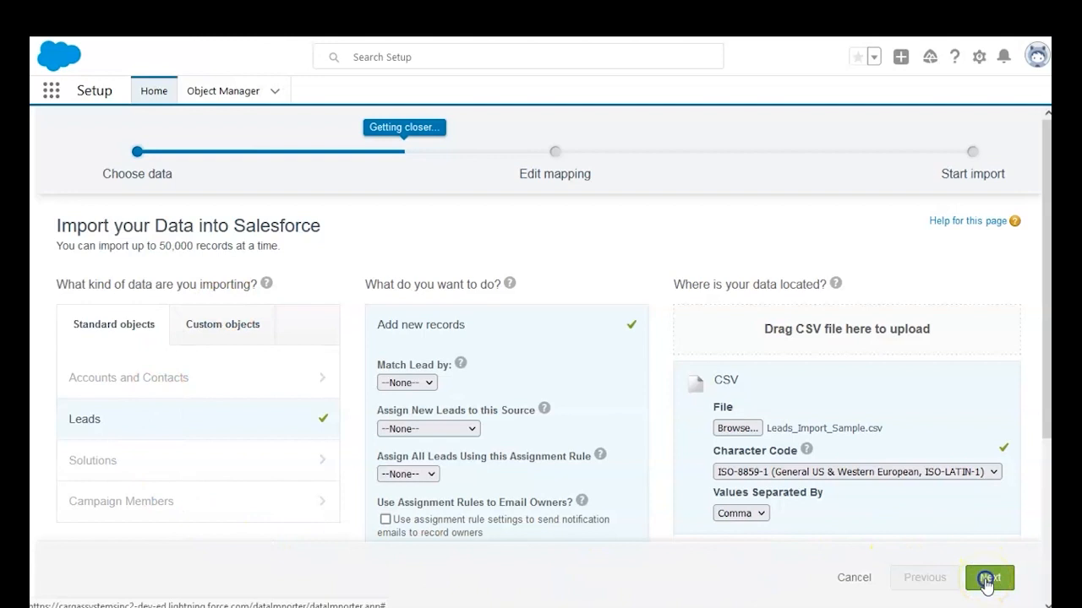
left_click(989, 578)
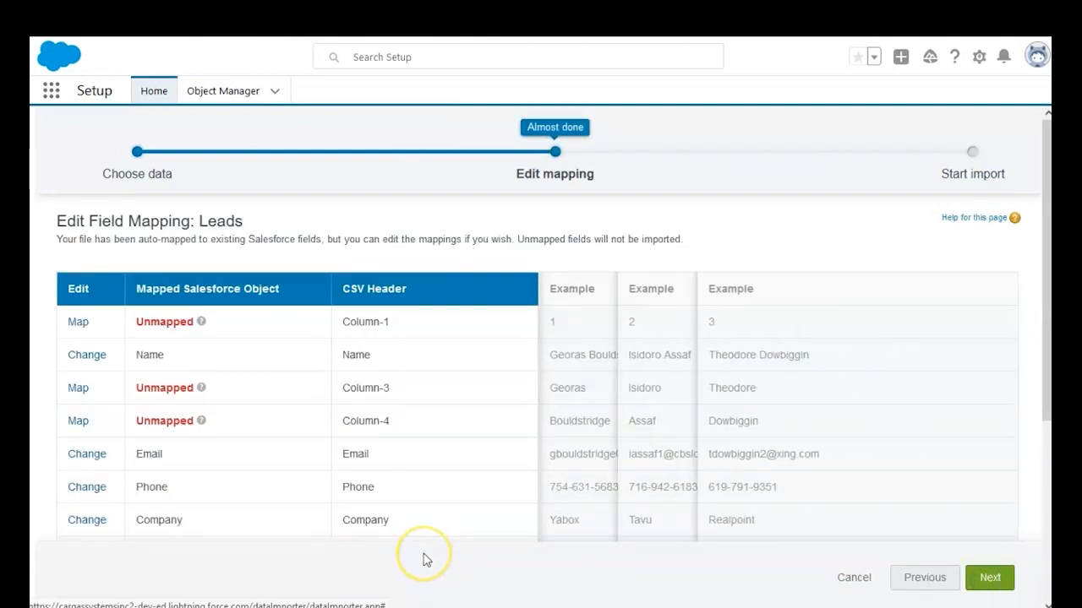
Step: Accept the automatic lead field mapping and continue to Review & Start Import
scroll("down", 3)
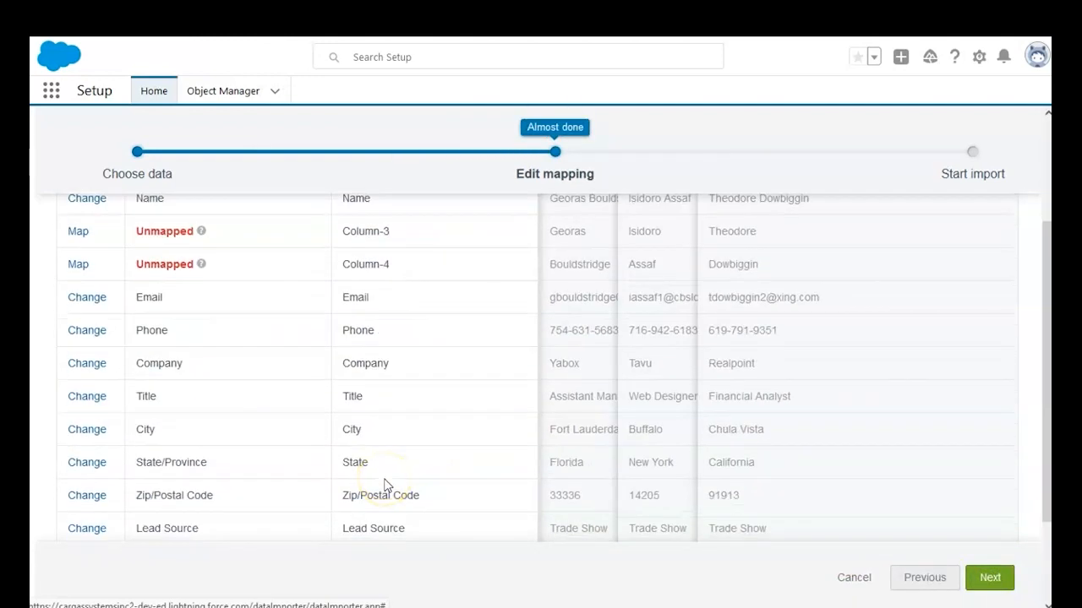
scroll("down", 3)
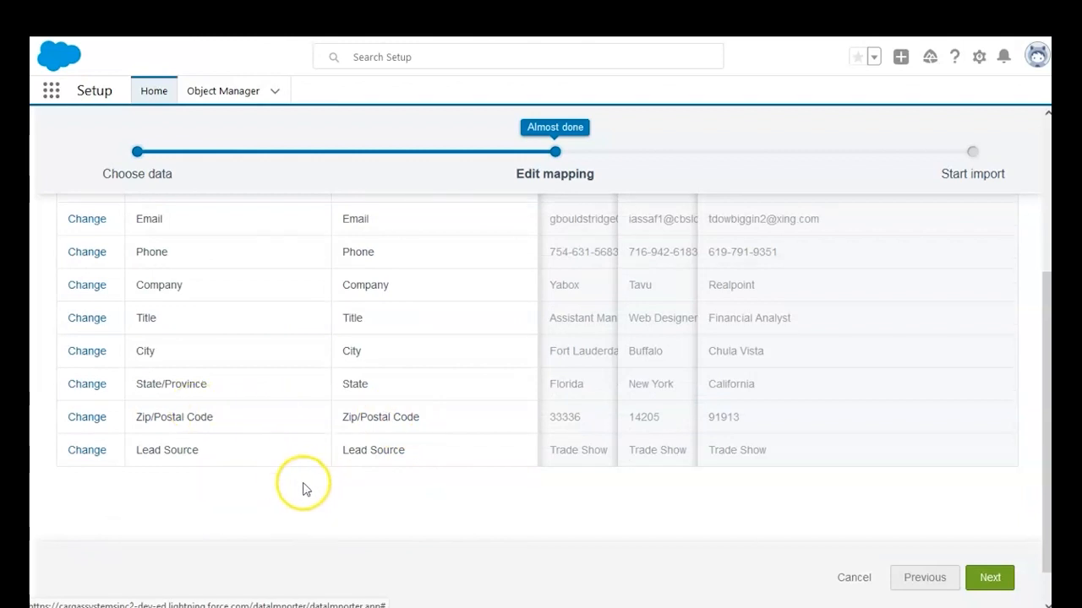
left_click(989, 578)
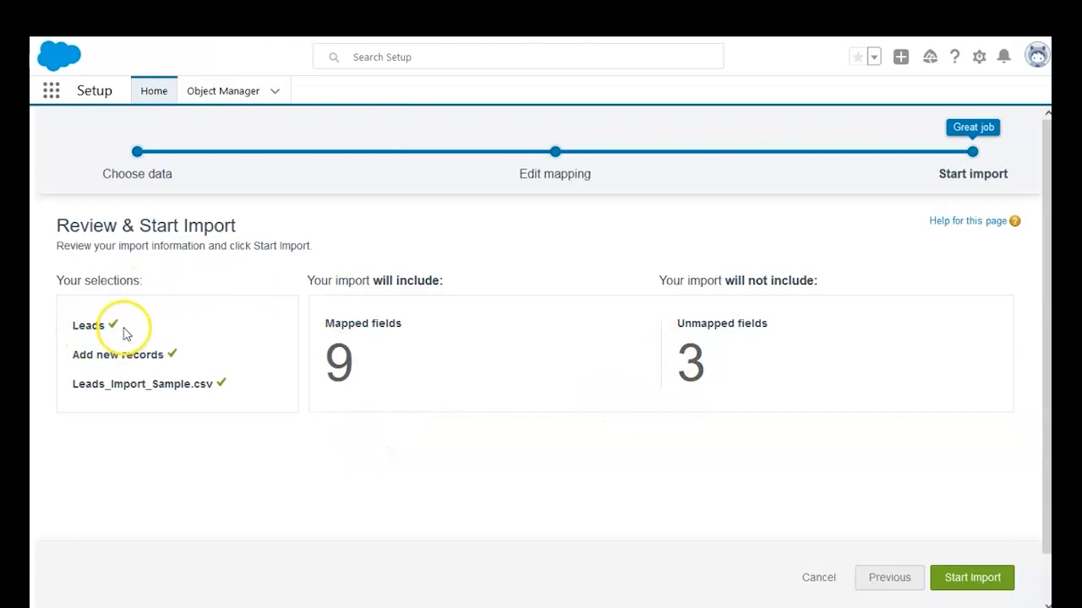
mouse_move(201, 362)
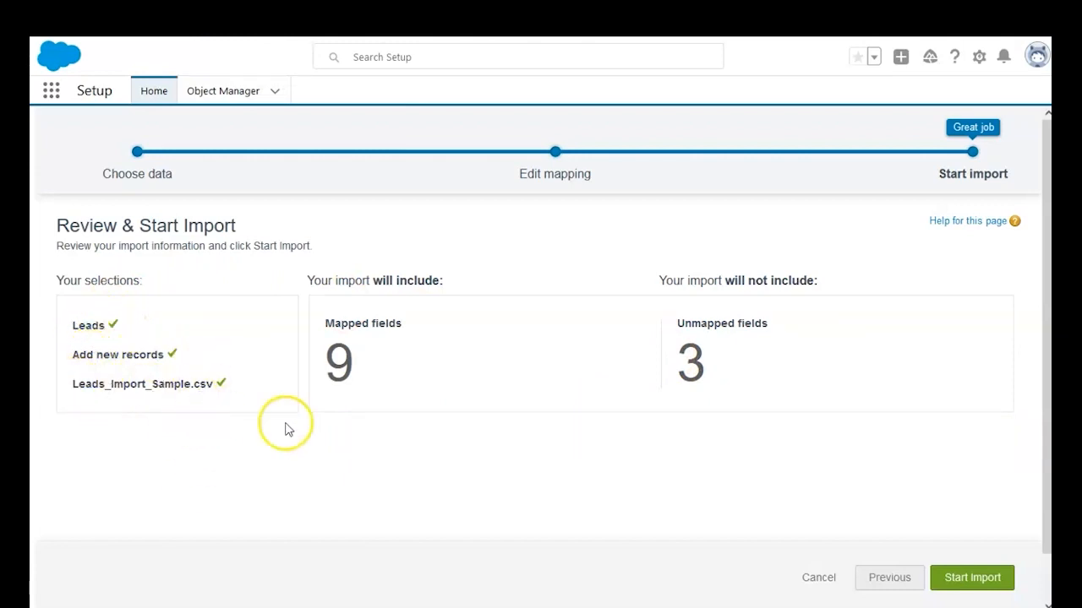
Step: Start the lead import and view its status on the Bulk Data Load Jobs page
left_click(970, 578)
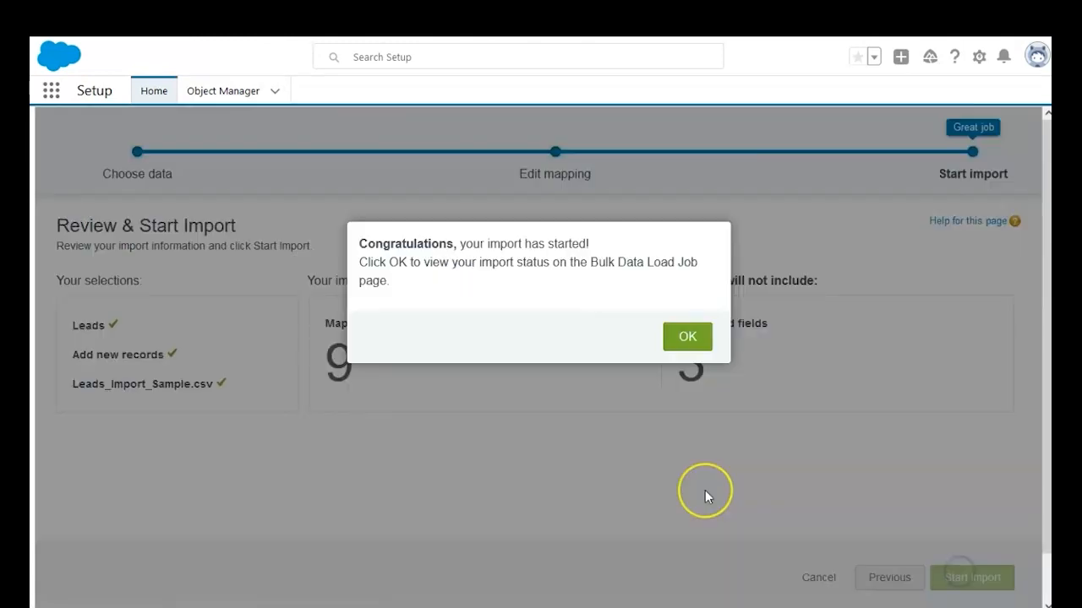
mouse_move(419, 298)
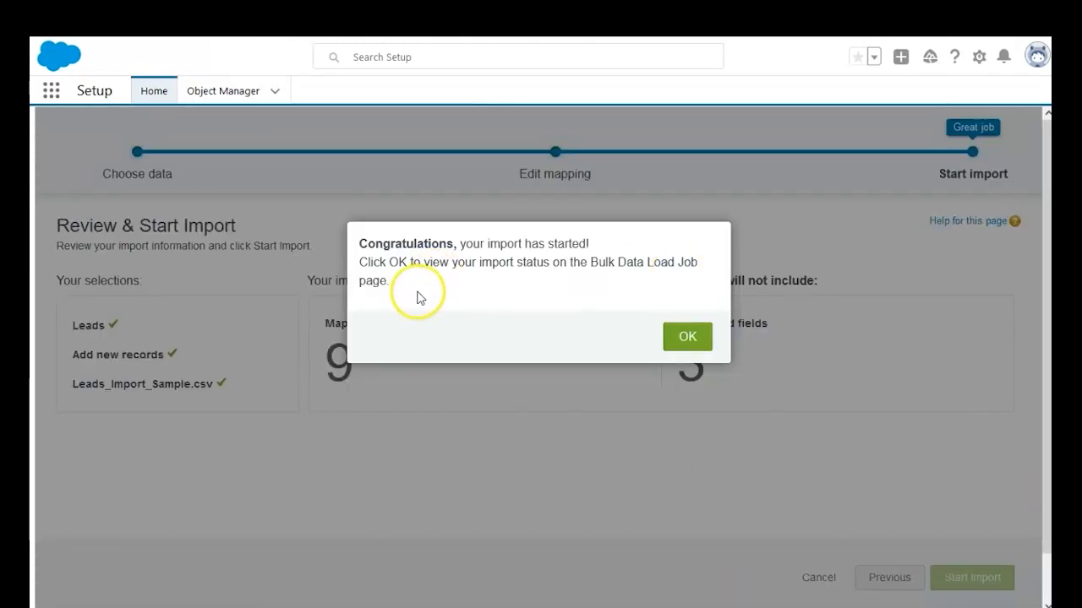
left_click(686, 336)
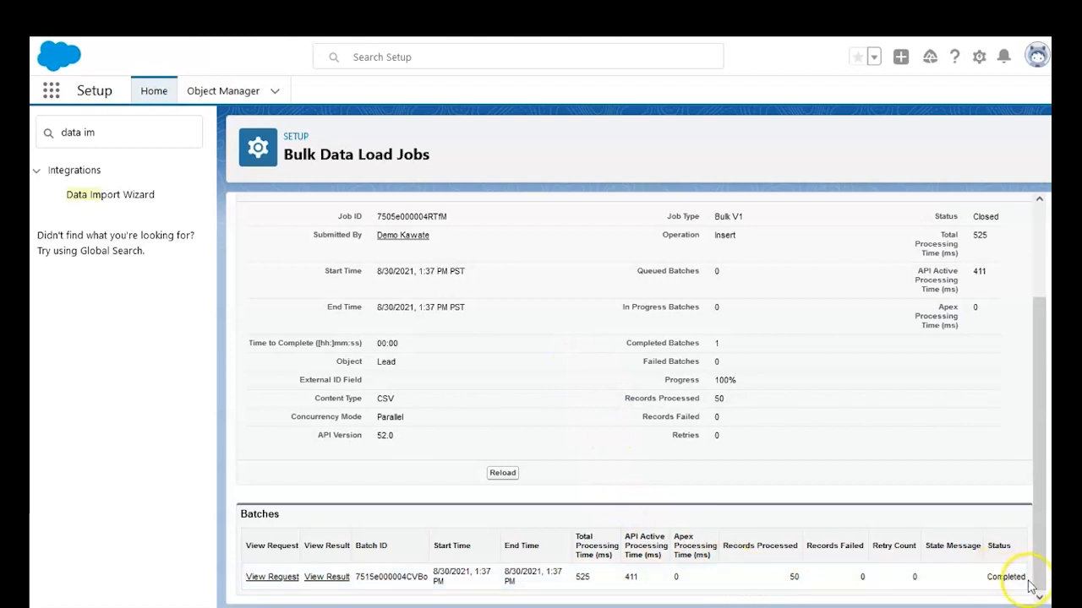
mouse_move(746, 564)
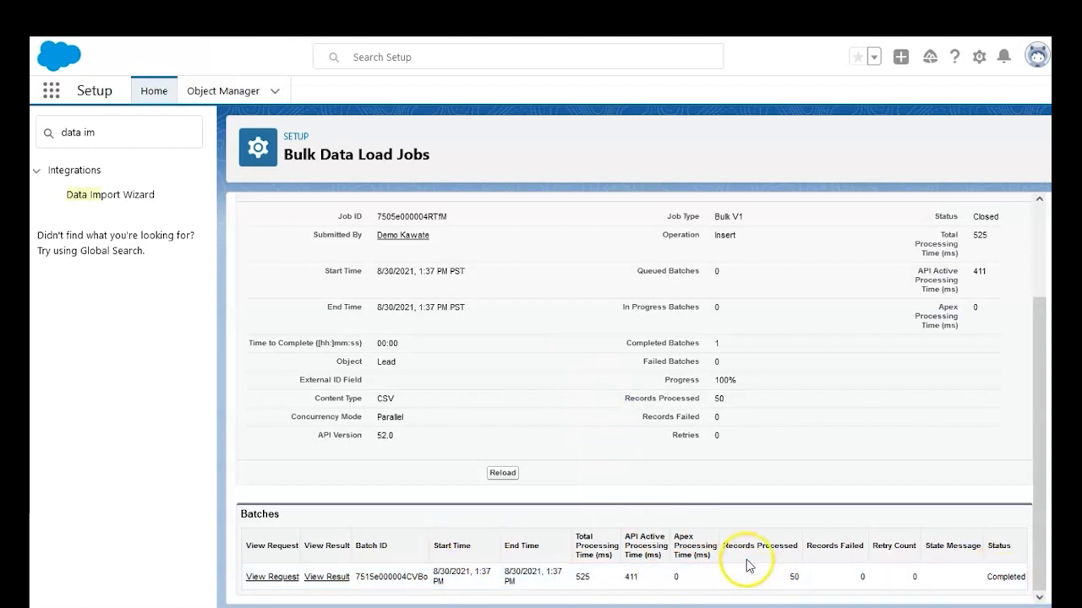
mouse_move(754, 561)
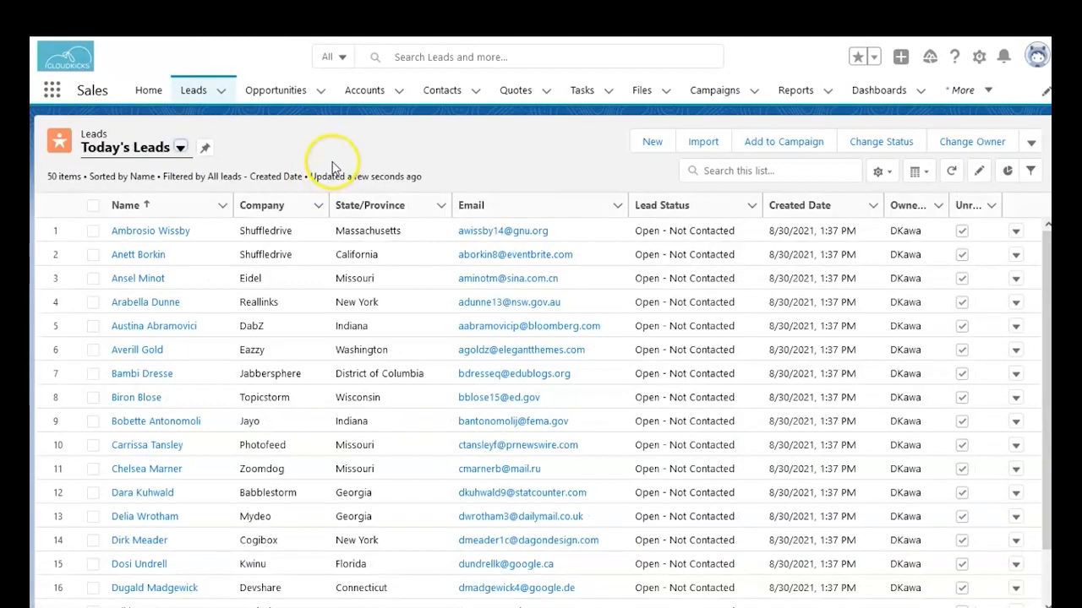
mouse_move(693, 199)
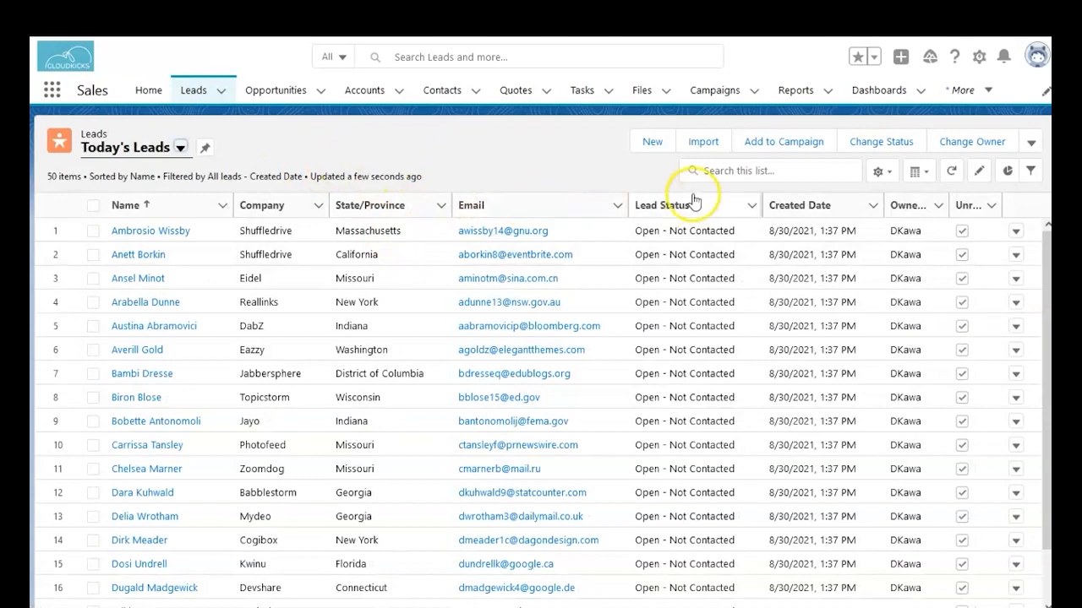